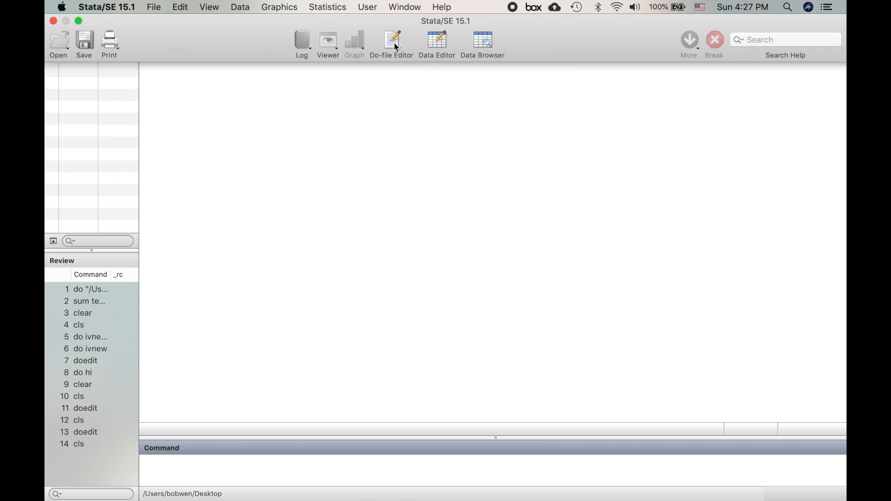
# Step: Enter the doedit command in the Command window
pyautogui.click(391, 43)
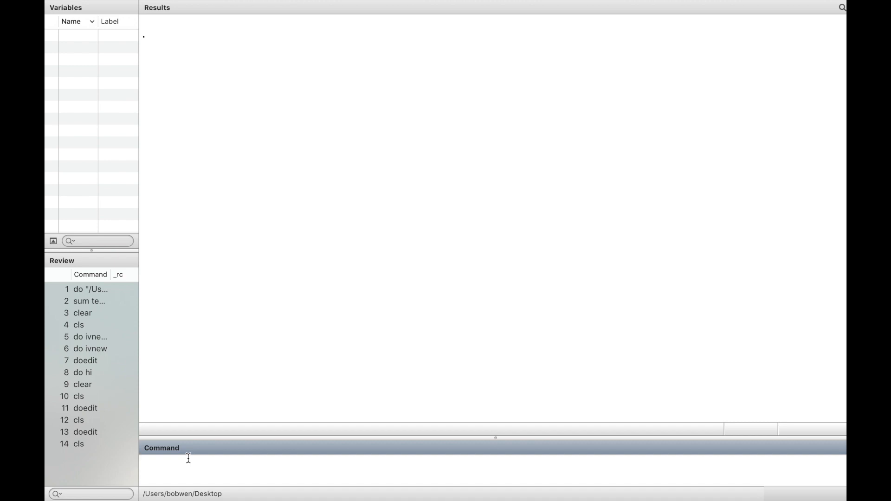
pyautogui.write('doedit')
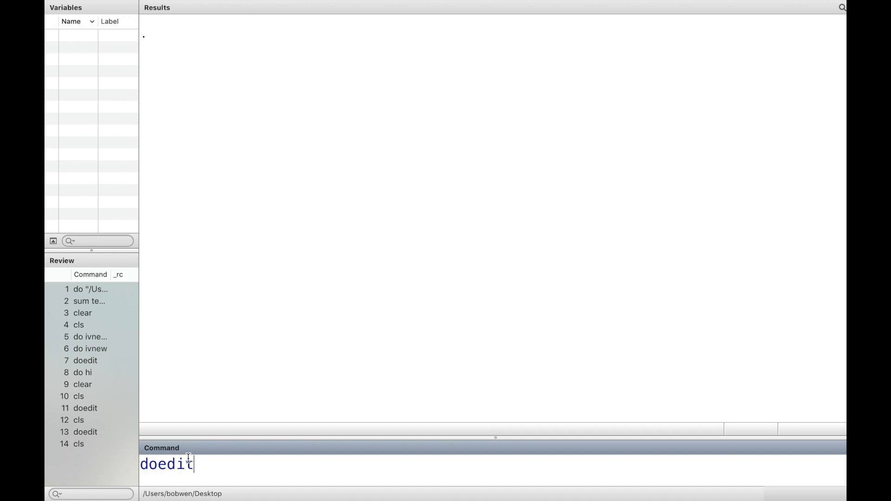
# Step: Write display "Hi Bob!" on line 1 of a new untitled do-file
pyautogui.press('Return')
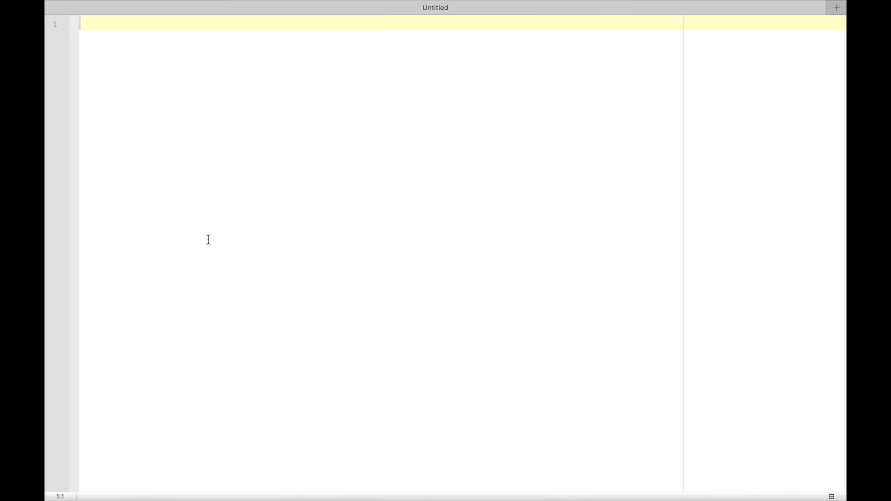
pyautogui.moveTo(203, 56)
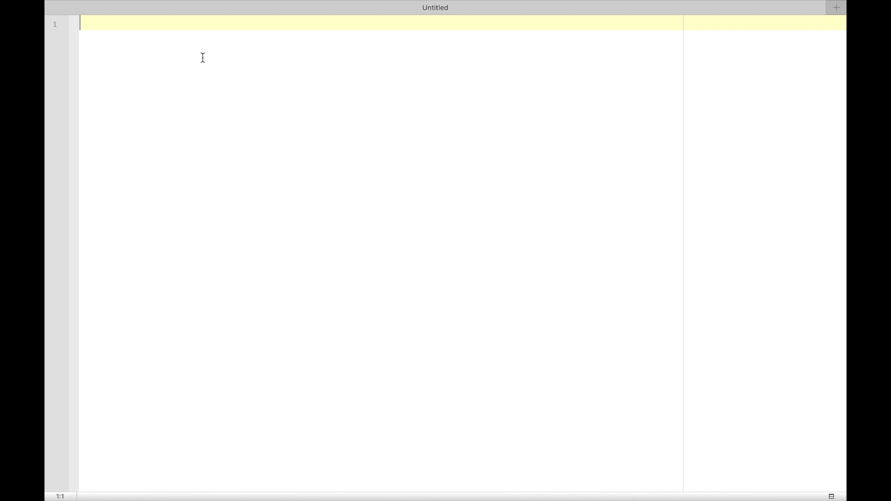
pyautogui.write('dis')
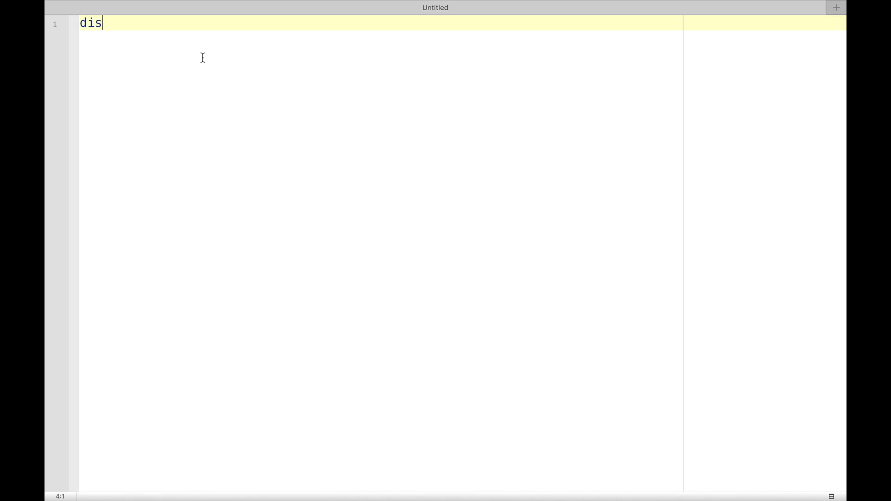
pyautogui.write('play')
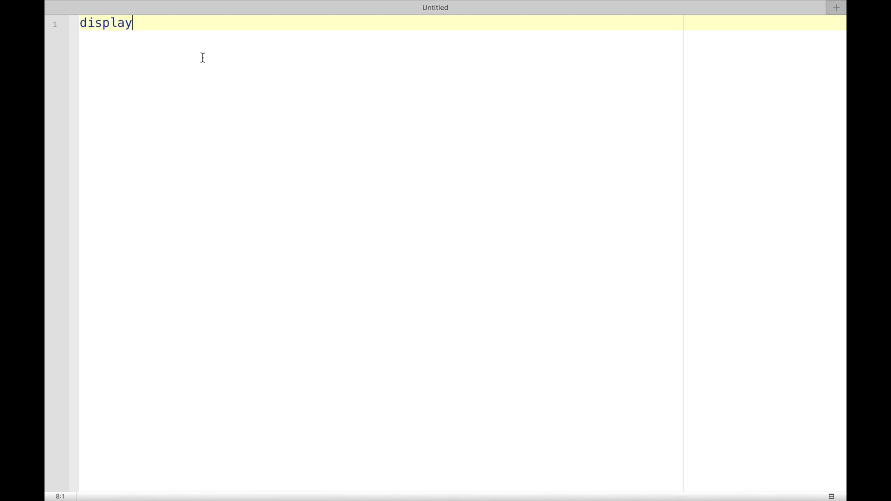
pyautogui.write('""')
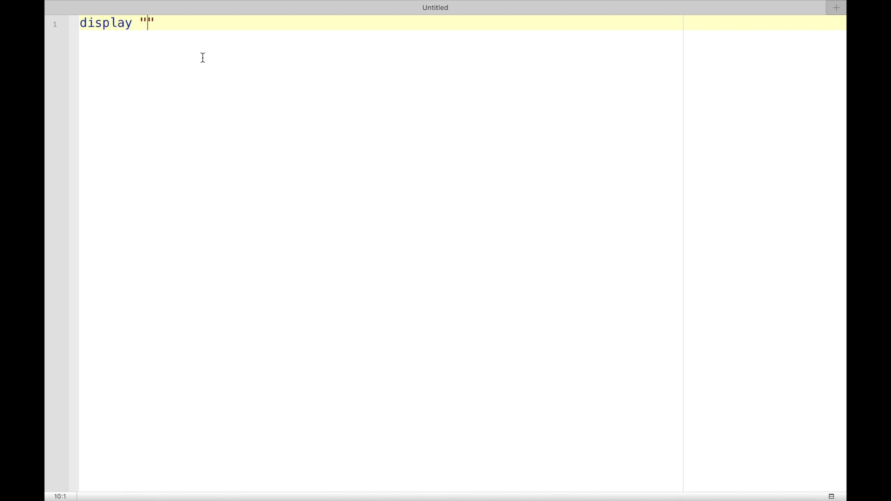
pyautogui.write('h')
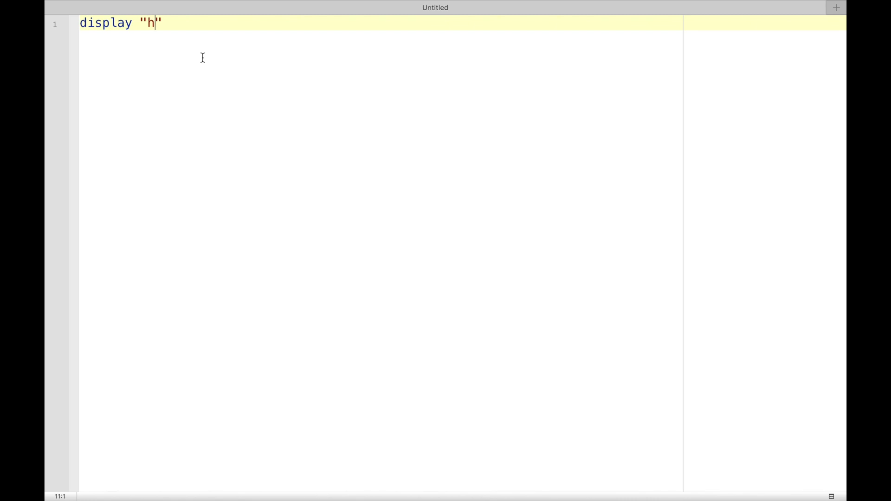
pyautogui.write('Hi')
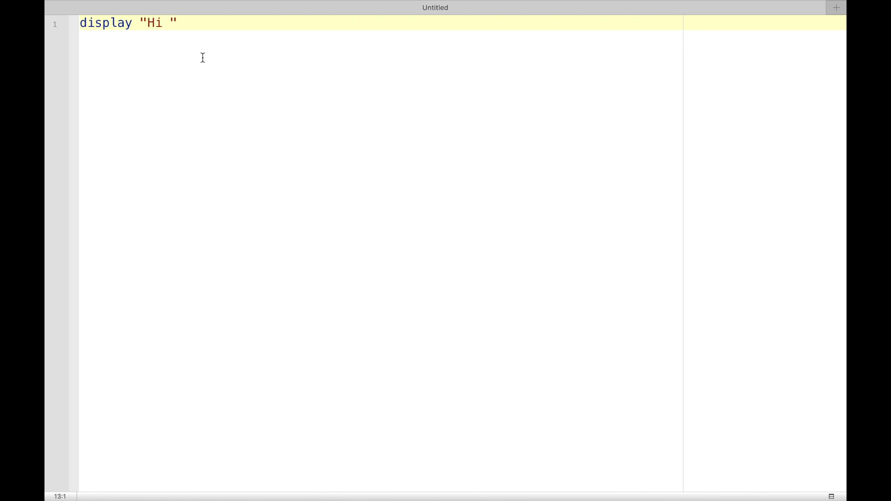
pyautogui.write('Bob')
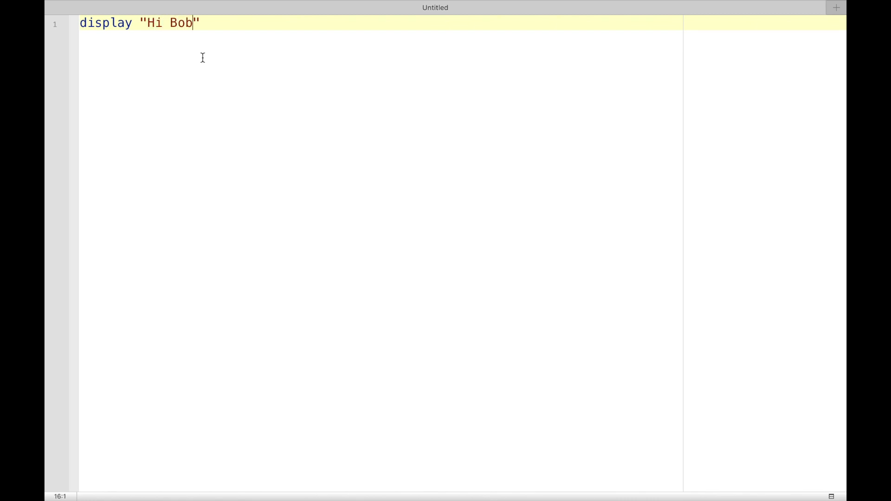
pyautogui.write('!')
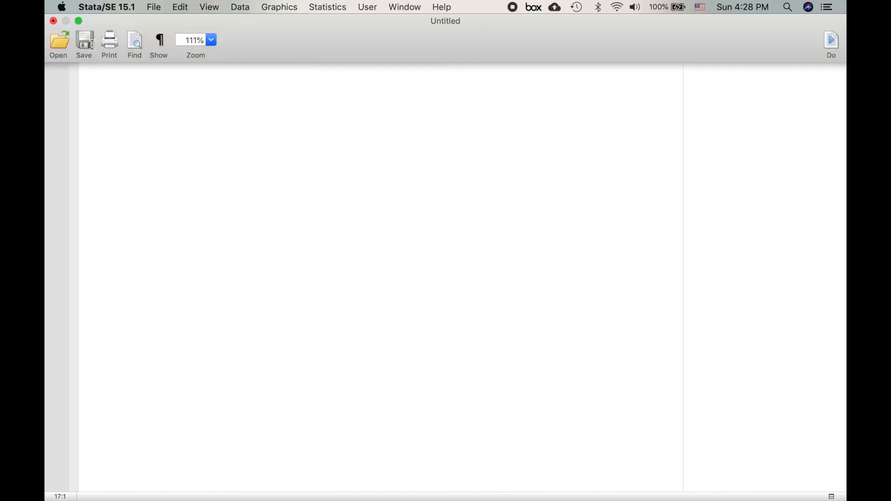
# Step: Save the do-file as hi.do on the Desktop, replacing the older copy
pyautogui.click(84, 45)
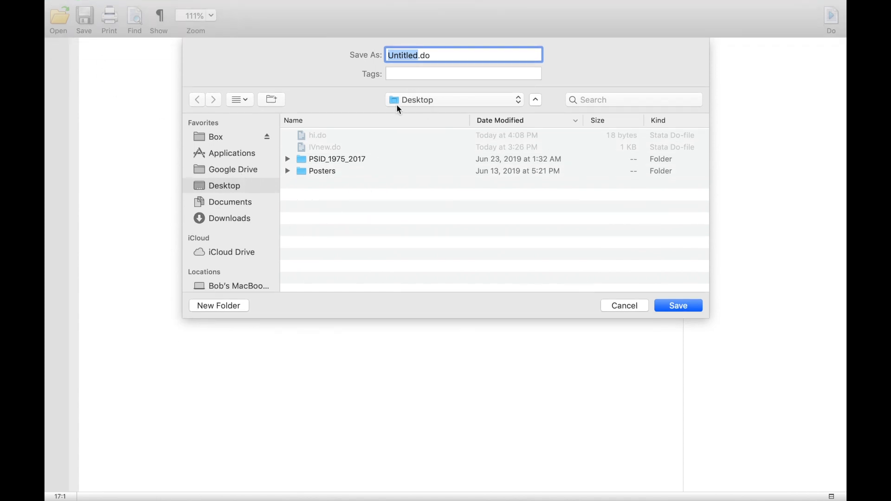
pyautogui.moveTo(433, 95)
pyautogui.write('hi')
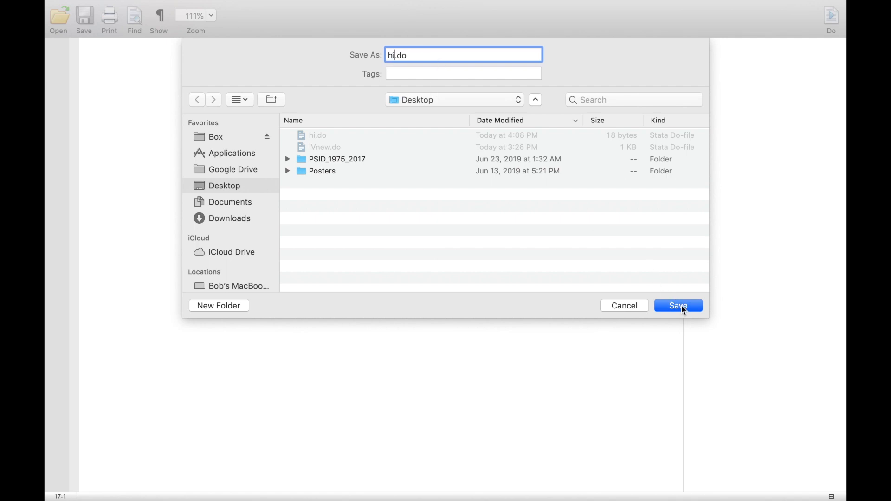
pyautogui.click(678, 305)
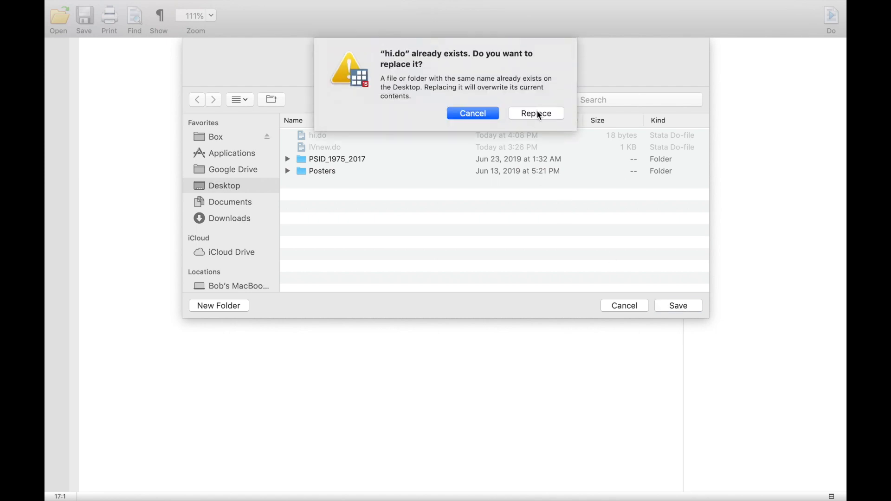
pyautogui.click(534, 113)
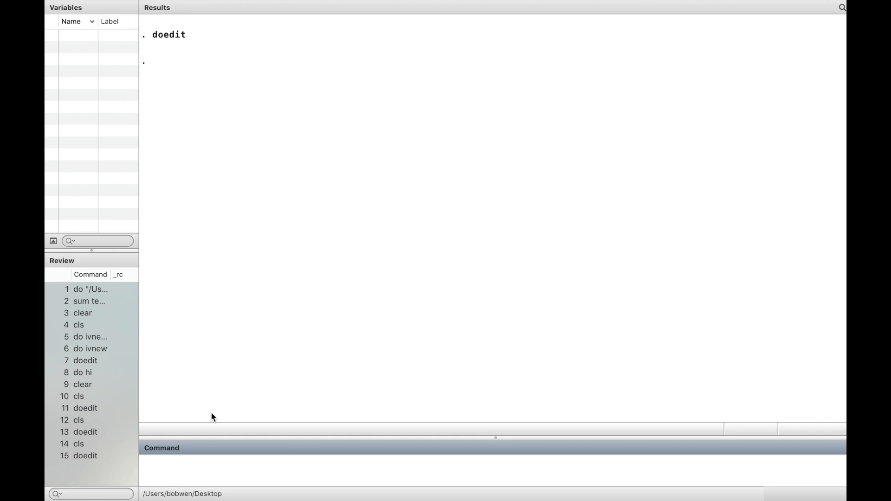
# Step: Enter the command do hi to run the saved do-file
pyautogui.write('do')
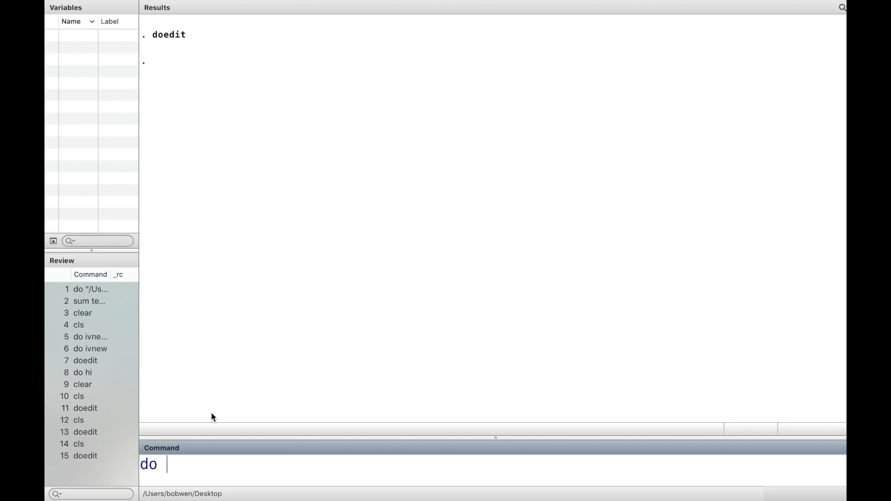
pyautogui.write('hi')
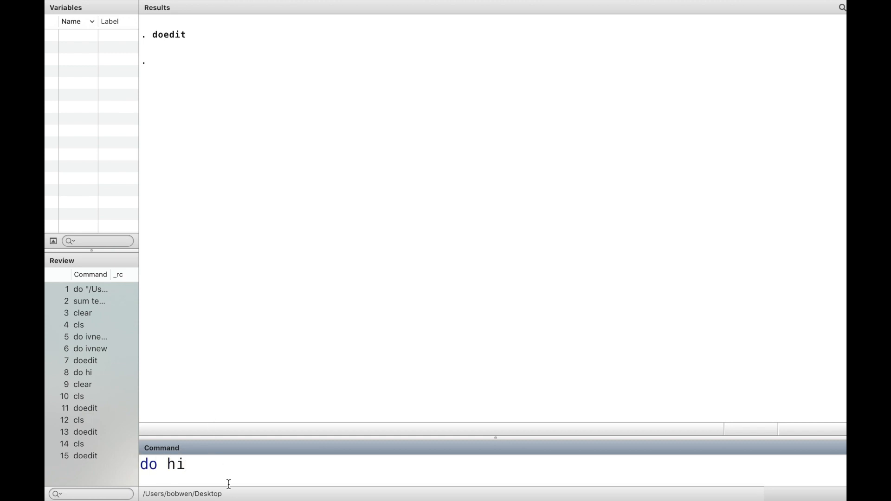
pyautogui.moveTo(237, 492)
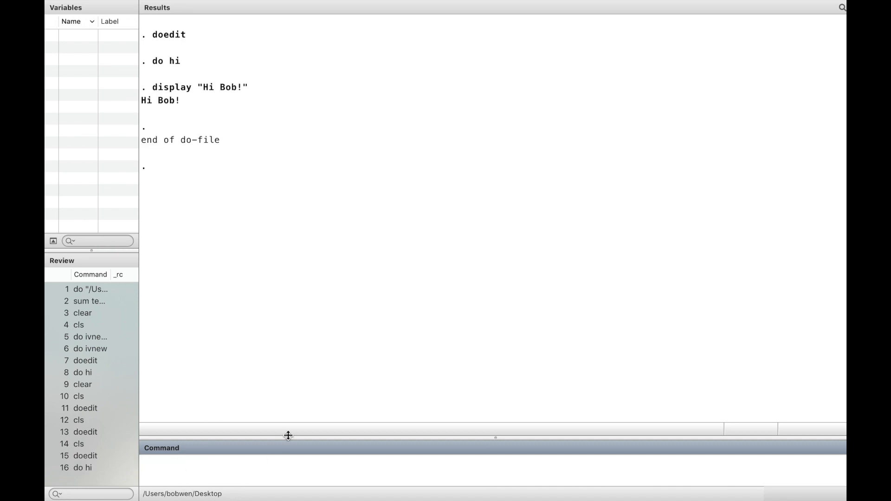
pyautogui.moveTo(257, 404)
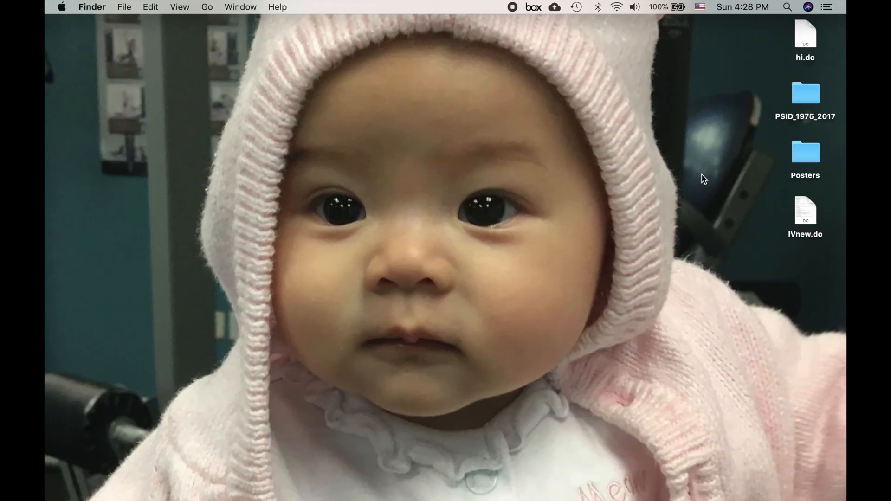
pyautogui.moveTo(771, 165)
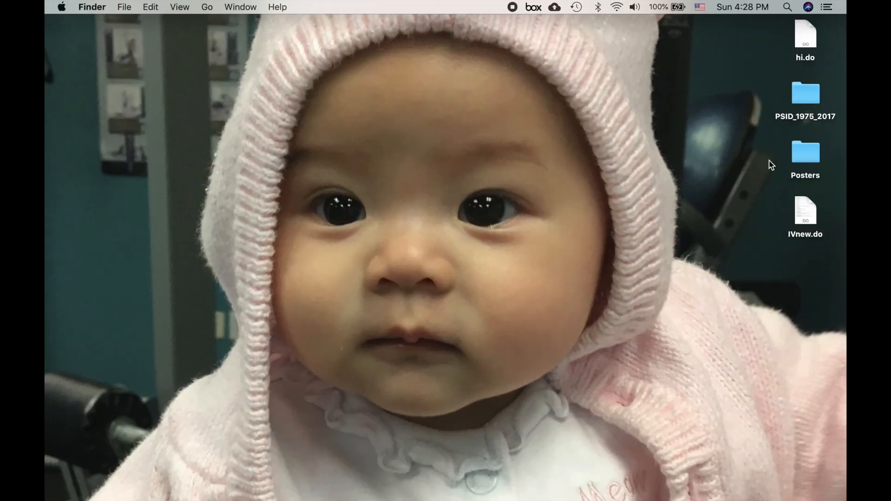
pyautogui.moveTo(792, 238)
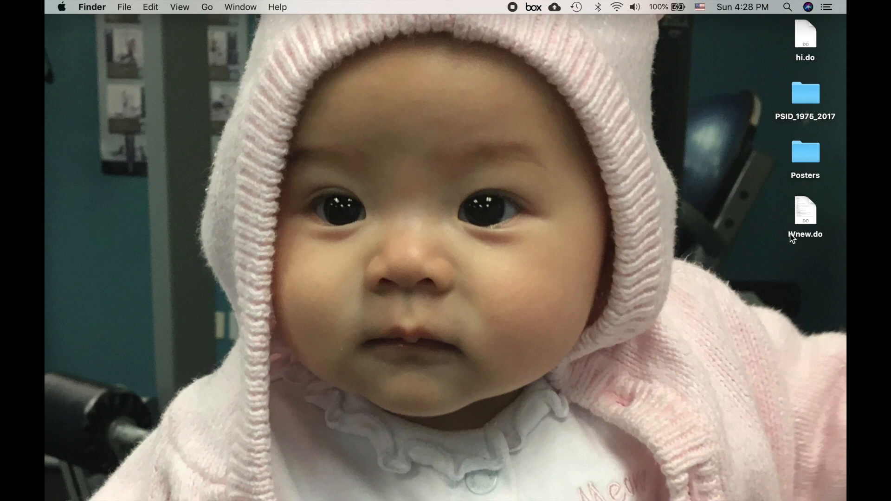
pyautogui.moveTo(710, 252)
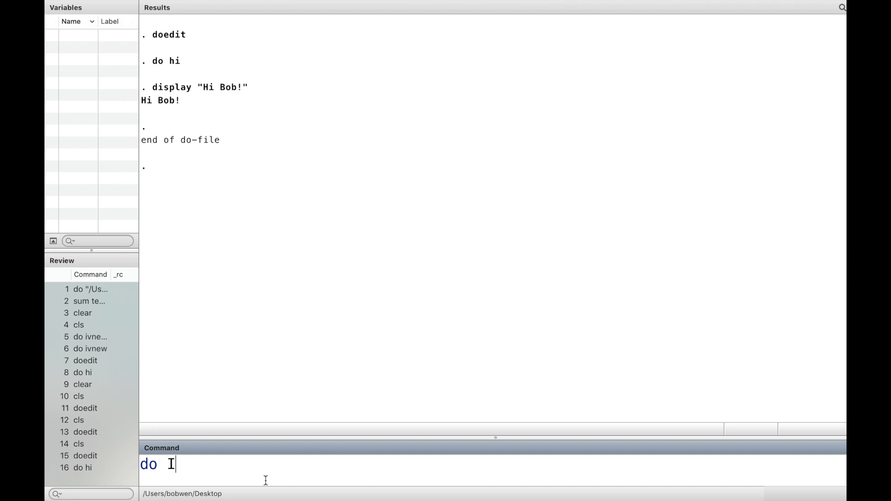
# Step: Complete the command do IVnew to run IVnew.do
pyautogui.write('Vnew')
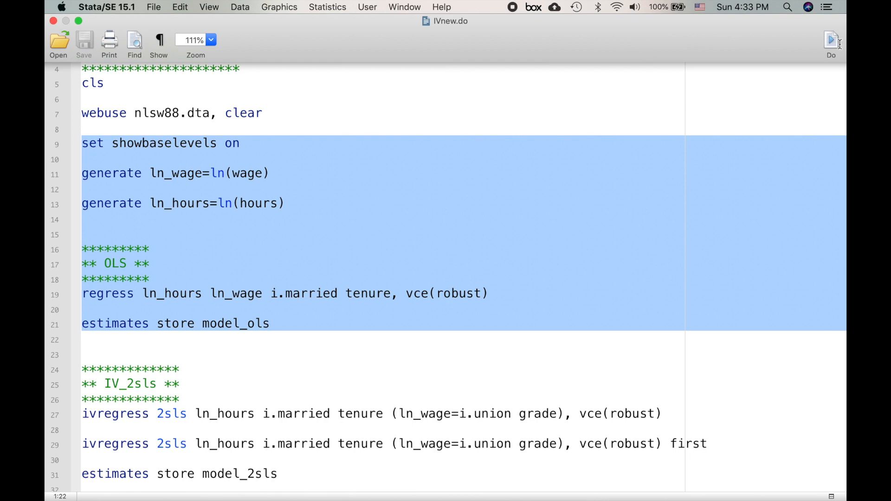
# Step: Run the marked lines 9–21, then mark the IV_2sls lines 27–31
pyautogui.click(830, 40)
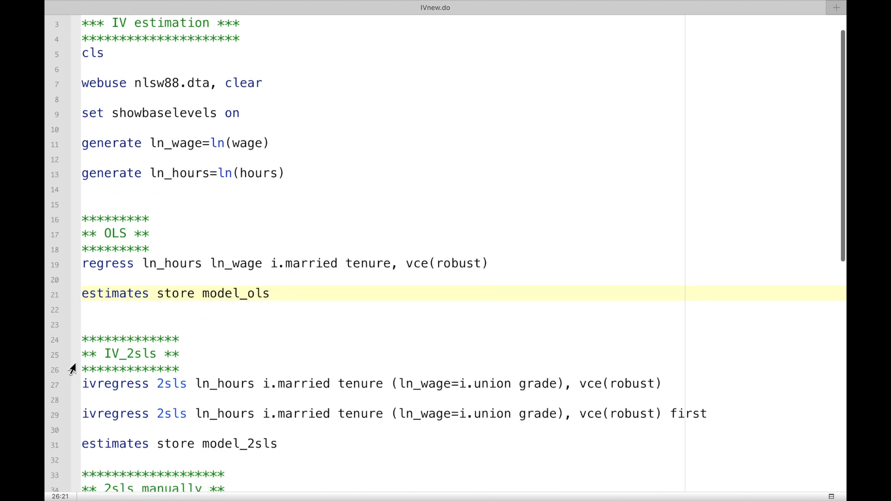
pyautogui.moveTo(83, 383); pyautogui.dragTo(278, 443)
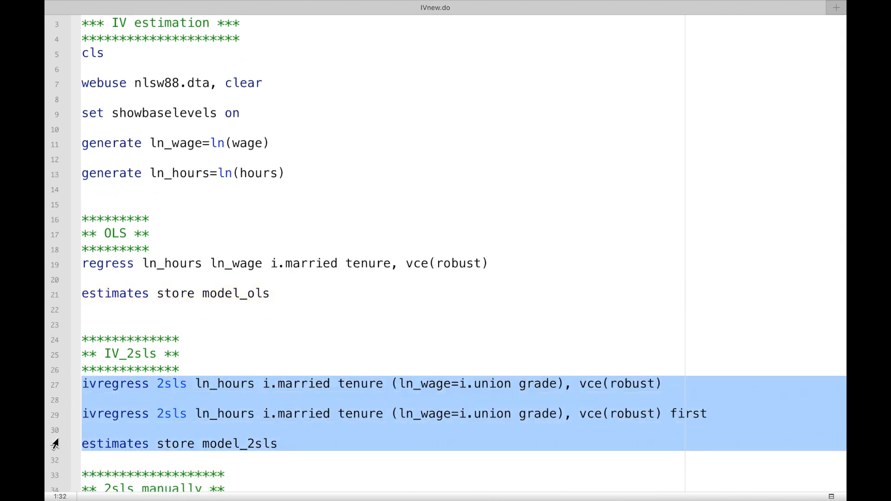